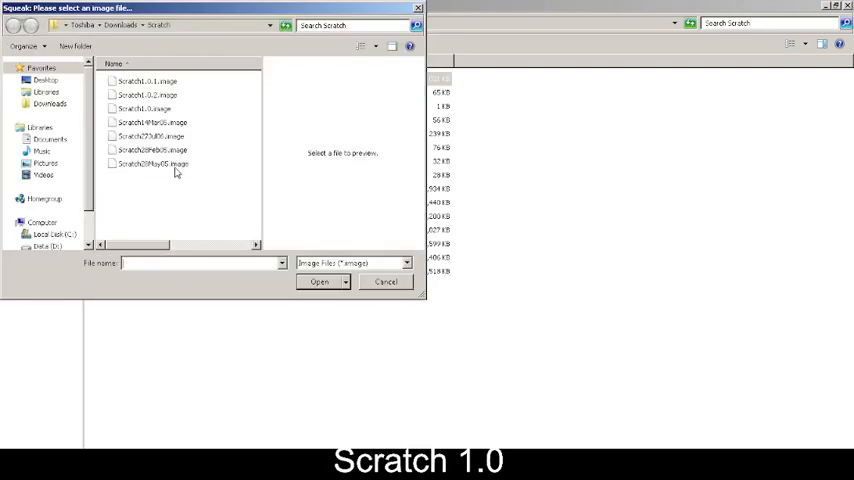
Launch Scratch 1.0 from the Scratch1.0.image file
left_click(155, 104)
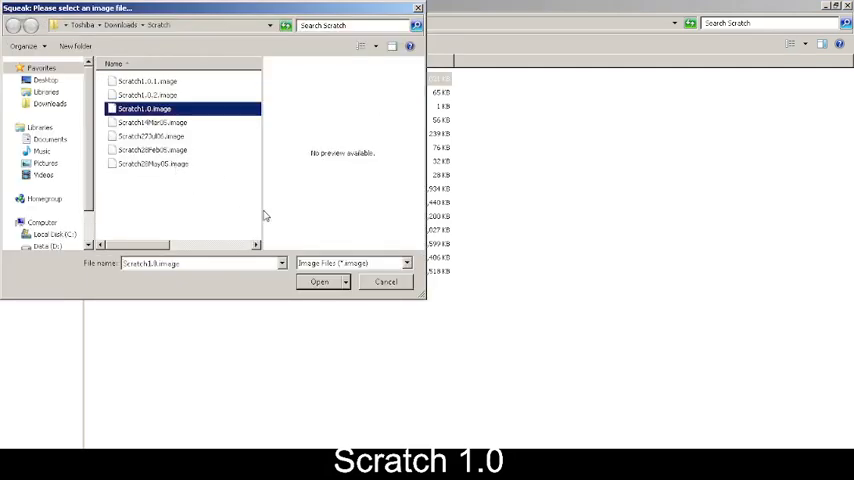
left_click(319, 281)
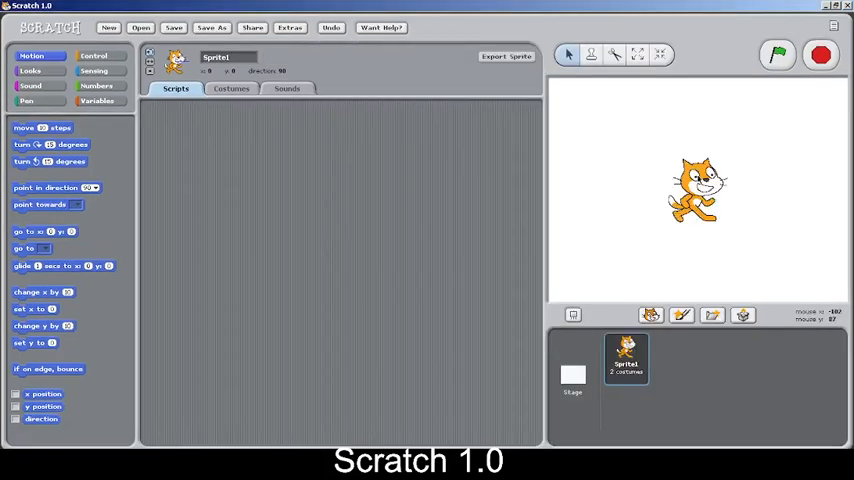
mouse_move(700, 143)
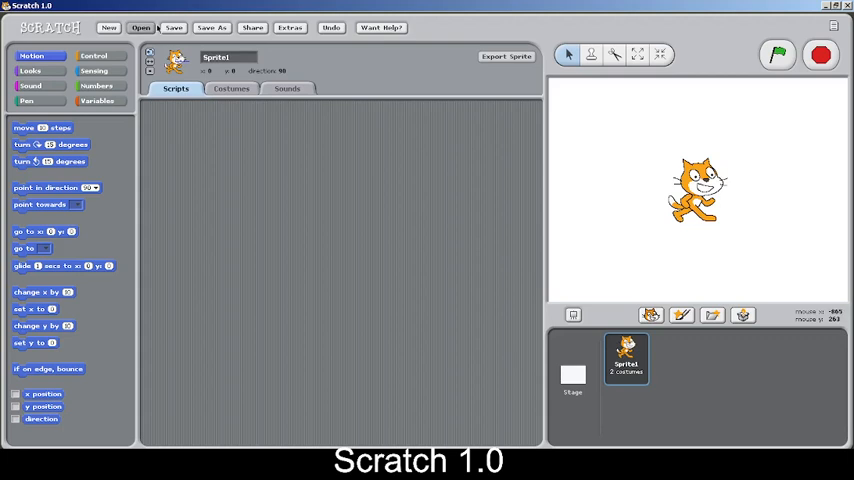
mouse_move(257, 108)
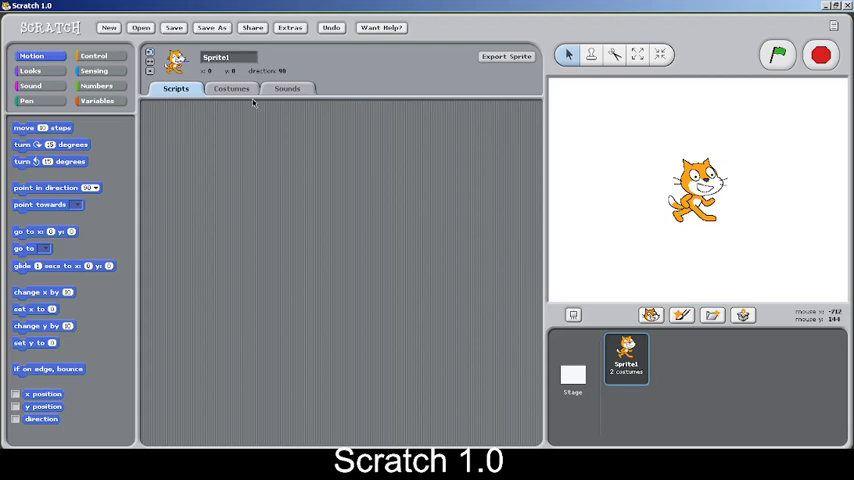
Bring up the Save Project window and focus the New Filename box
left_click(175, 27)
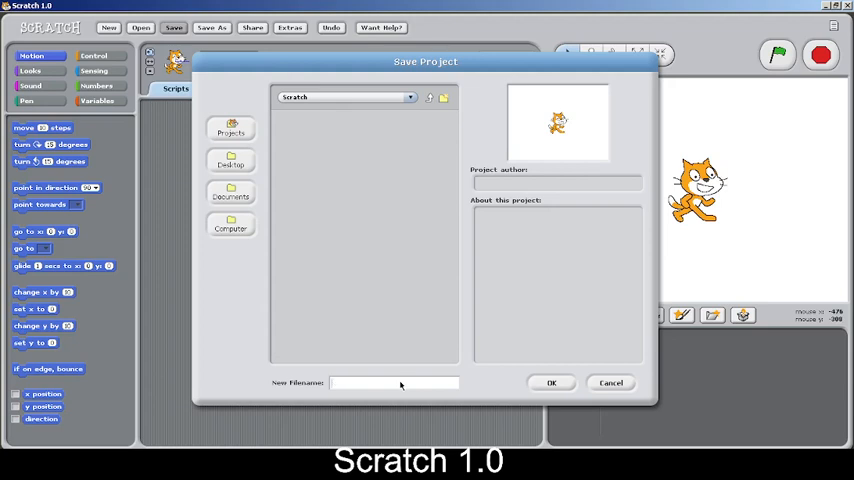
left_click(612, 382)
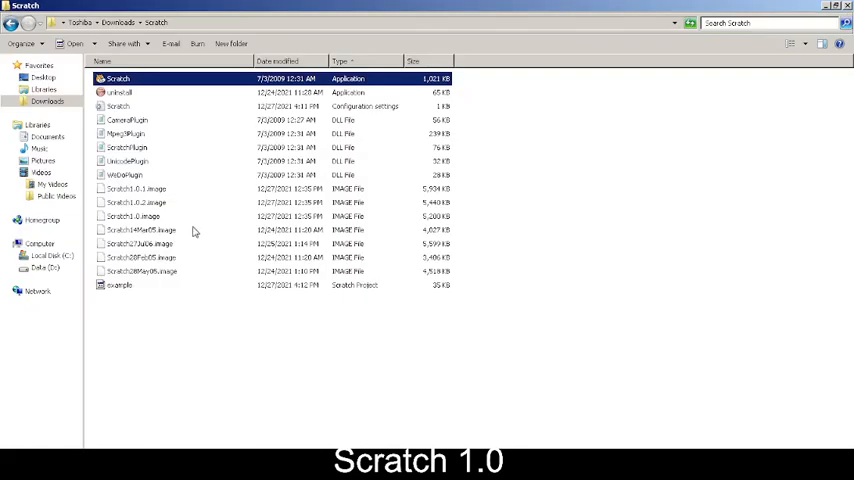
mouse_move(141, 277)
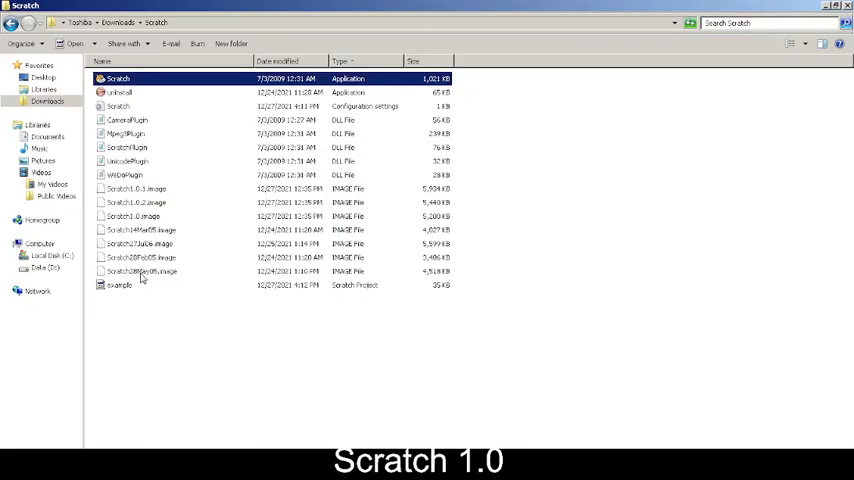
Select the 35 KB example Scratch Project file in Explorer's Scratch folder
double_click(117, 285)
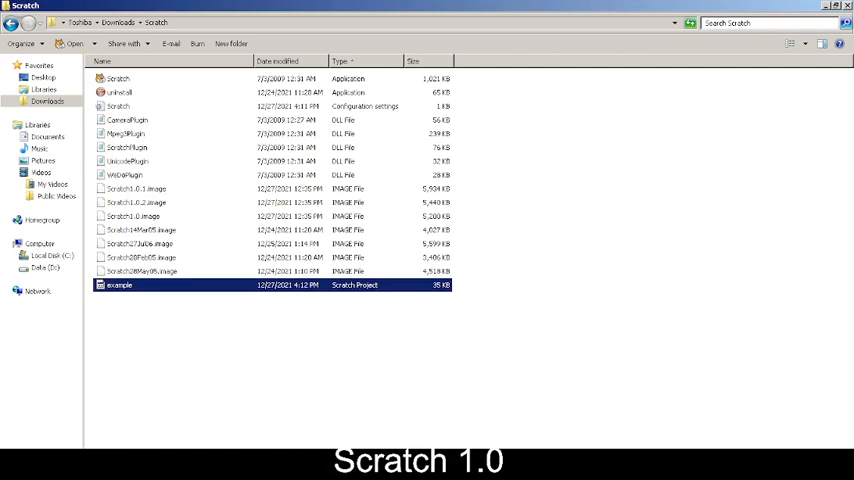
Open the example project and cancel the Upload to Scratch Server dialog
double_click(117, 292)
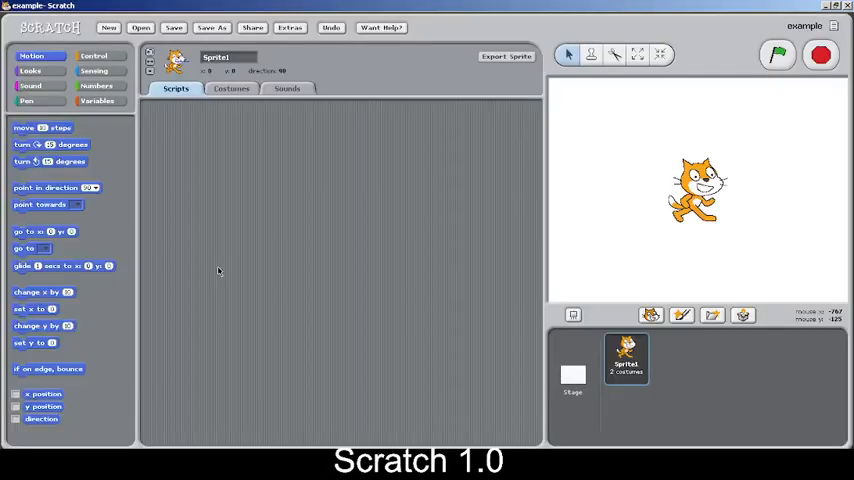
left_click(251, 27)
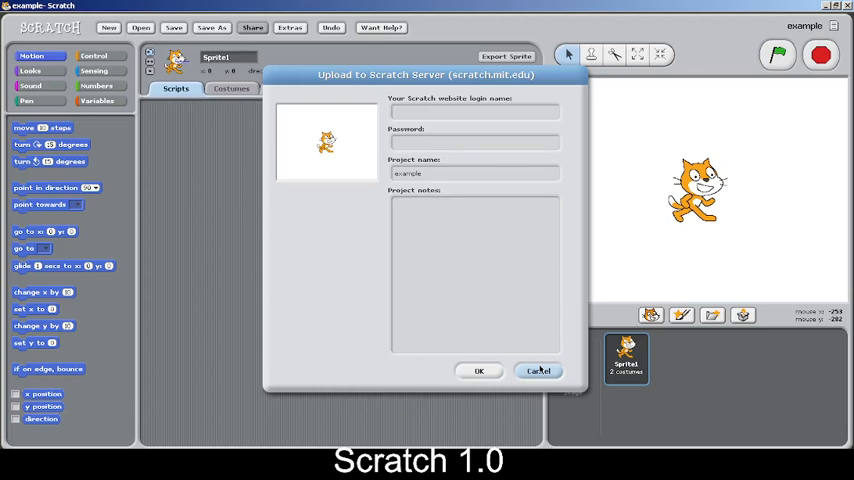
left_click(539, 370)
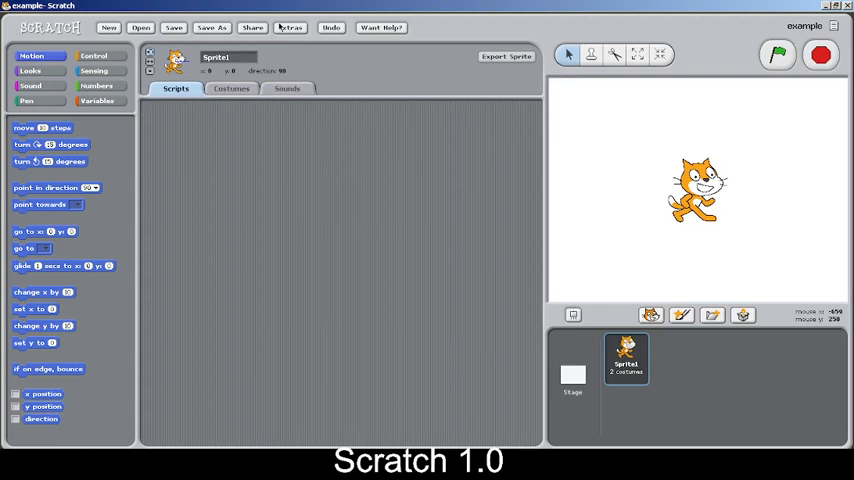
left_click(296, 28)
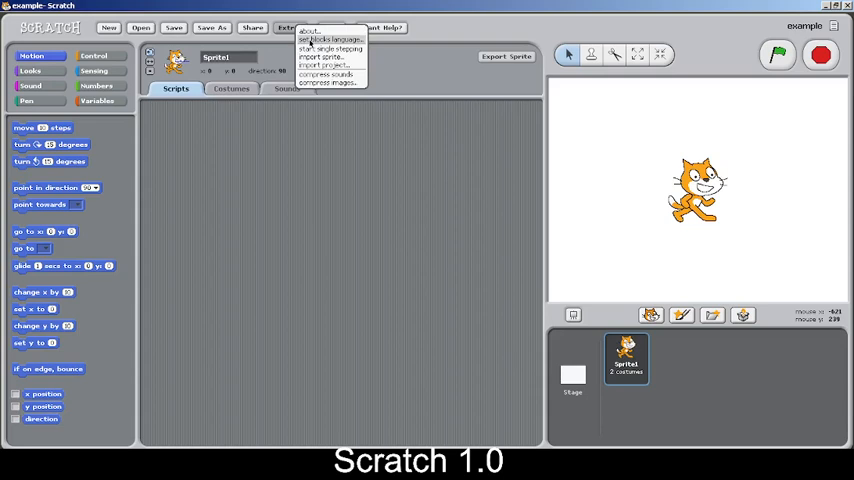
left_click(305, 28)
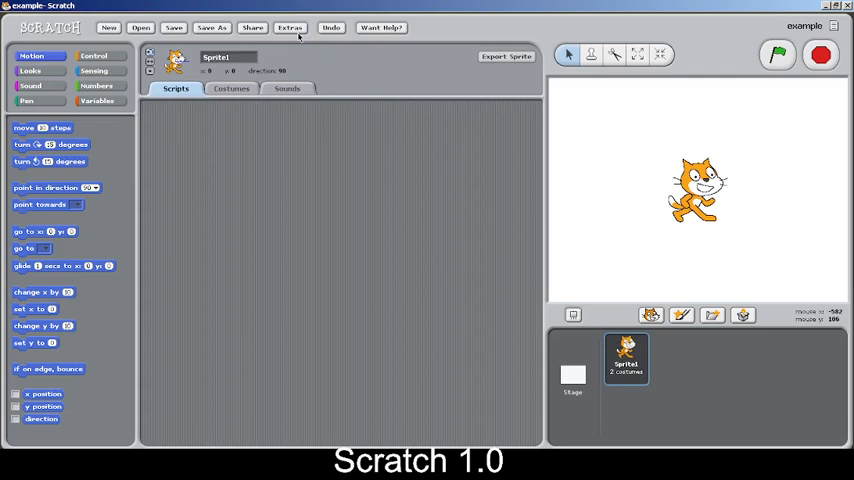
left_click(295, 27)
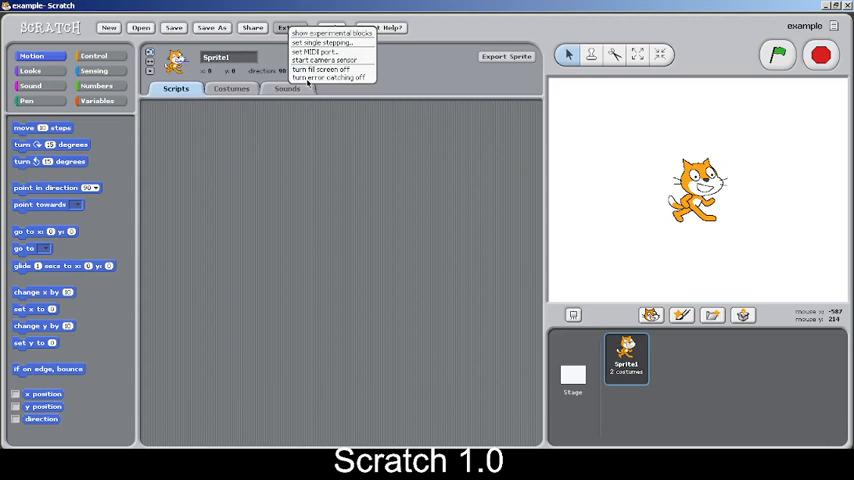
left_click(326, 156)
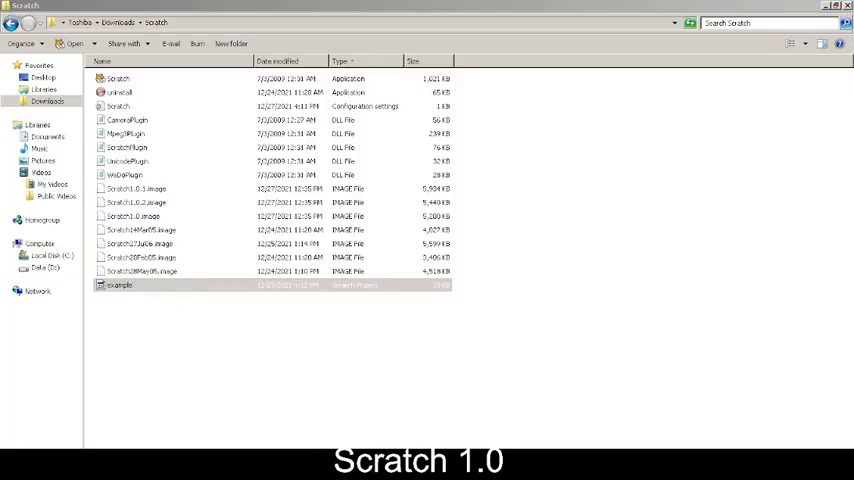
Reopen the example project file from Explorer into Scratch
double_click(120, 285)
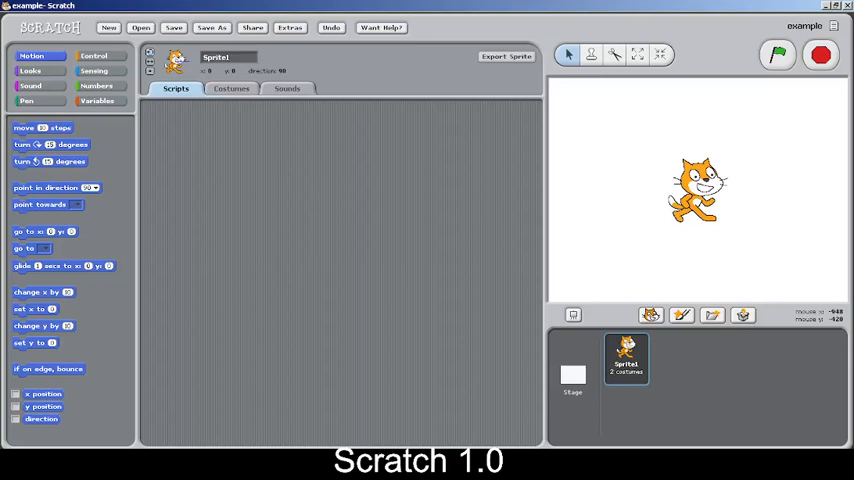
mouse_move(261, 133)
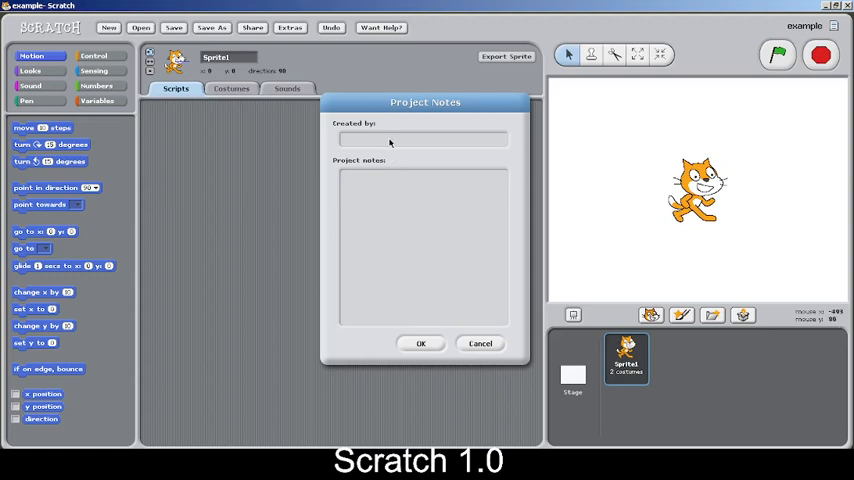
Enter creator 'barath' and a description beginning 'This' in Project Notes
type("barath")
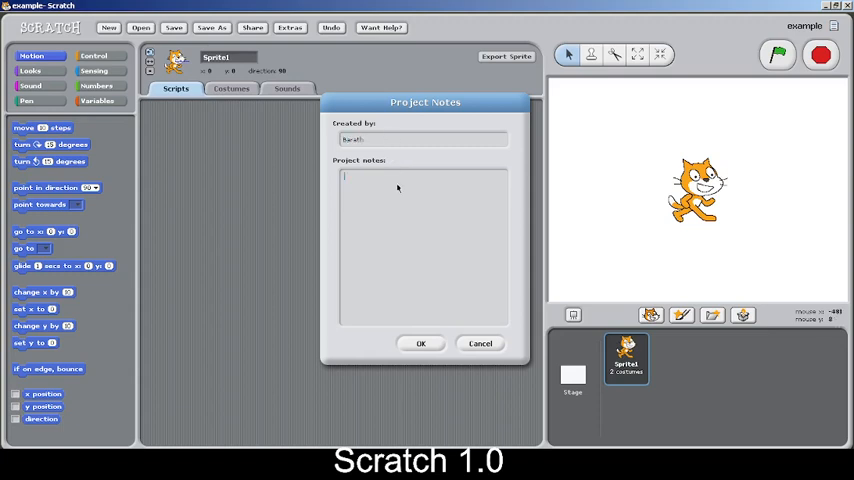
type("This is a Scratch 1.0 P")
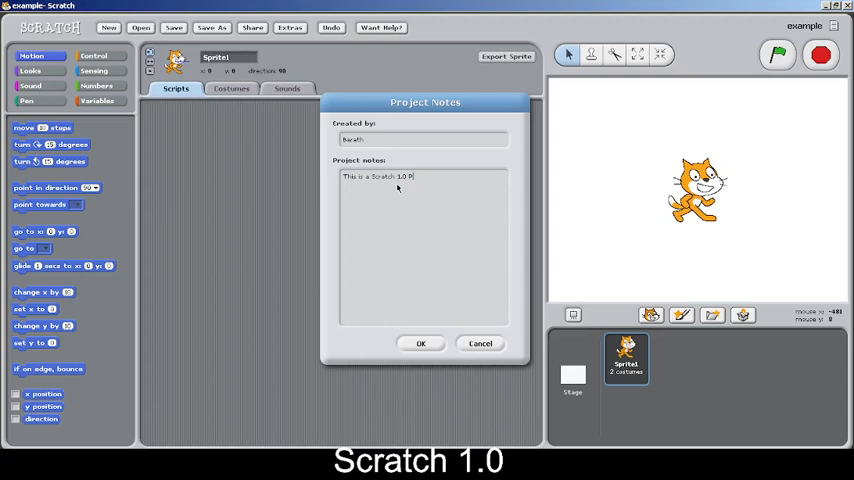
left_click(421, 343)
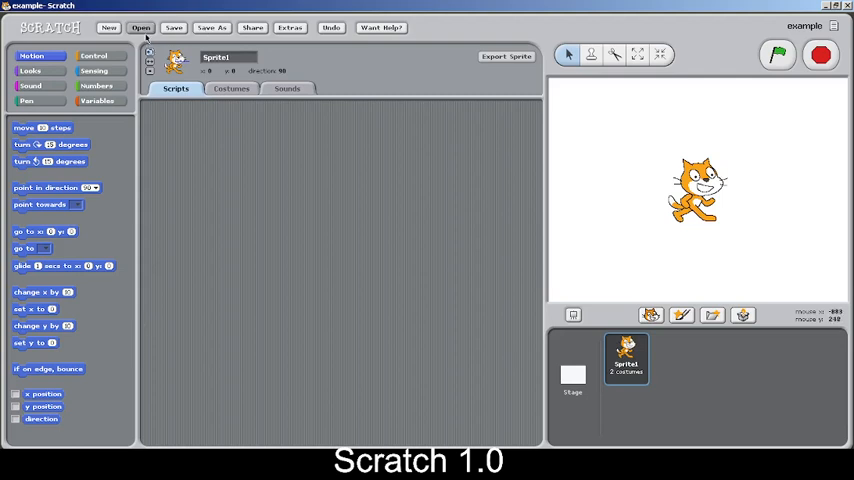
left_click(146, 27)
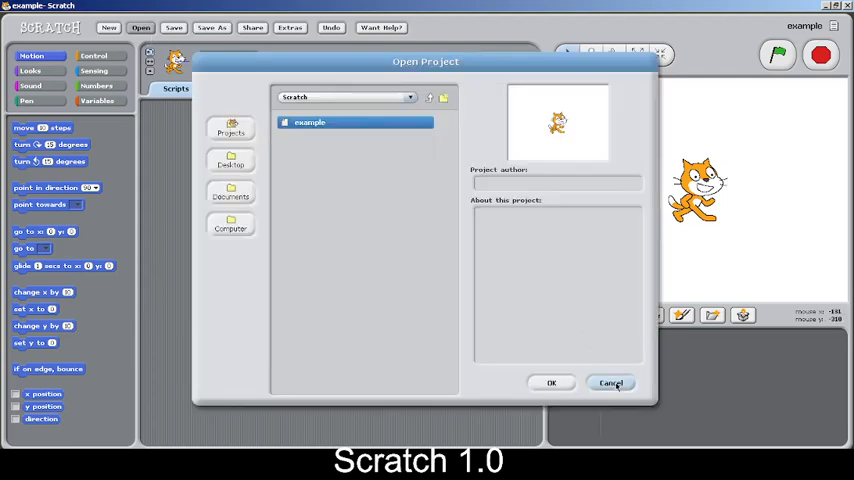
left_click(611, 383)
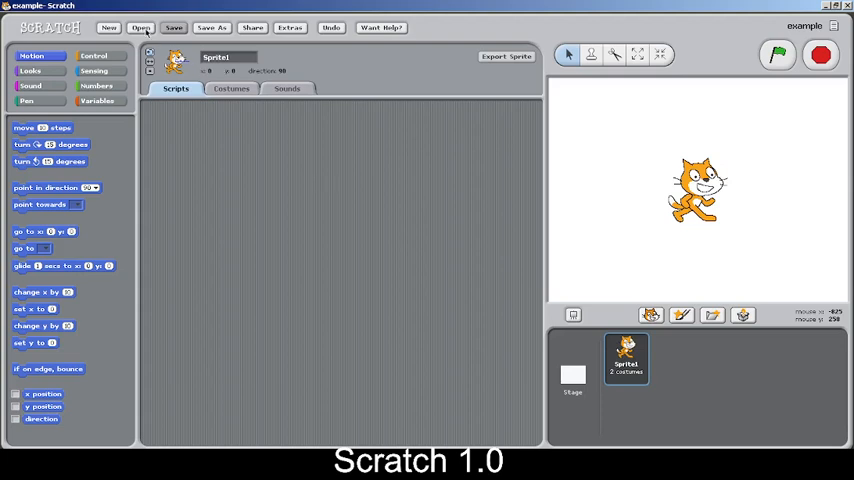
left_click(146, 28)
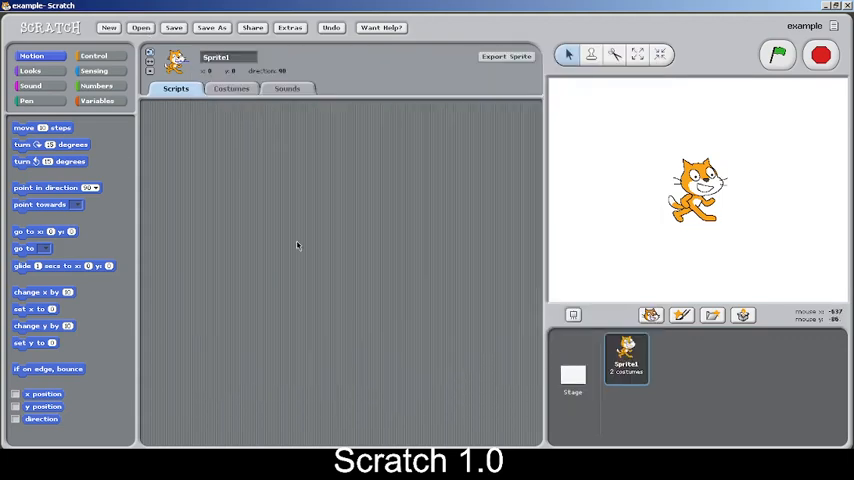
mouse_move(201, 225)
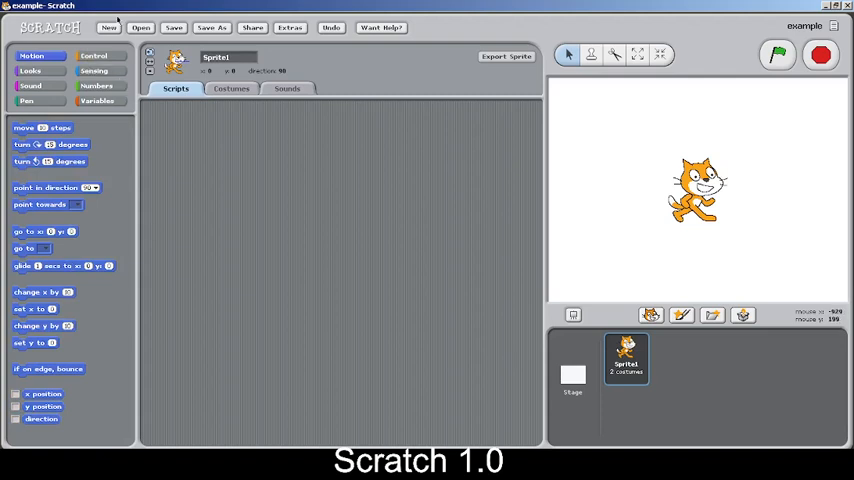
Browse Control, Numbers and Looks, remove the trial costume block, then show Sound blocks
left_click(98, 57)
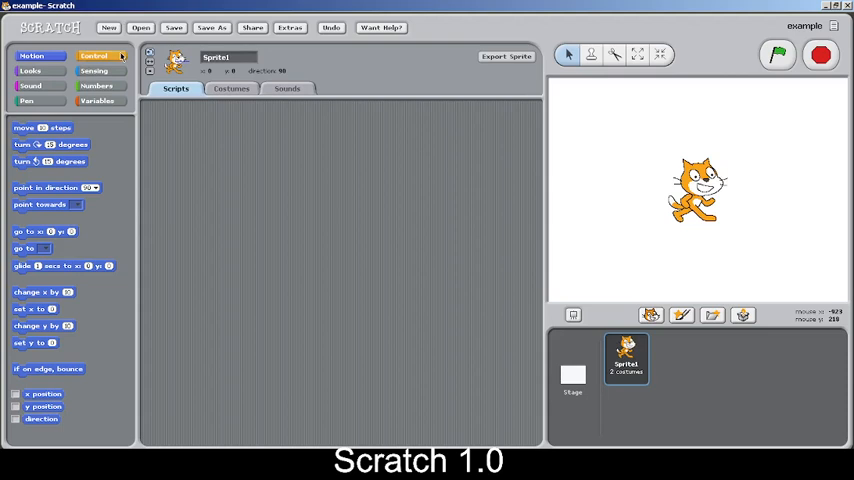
left_click(97, 57)
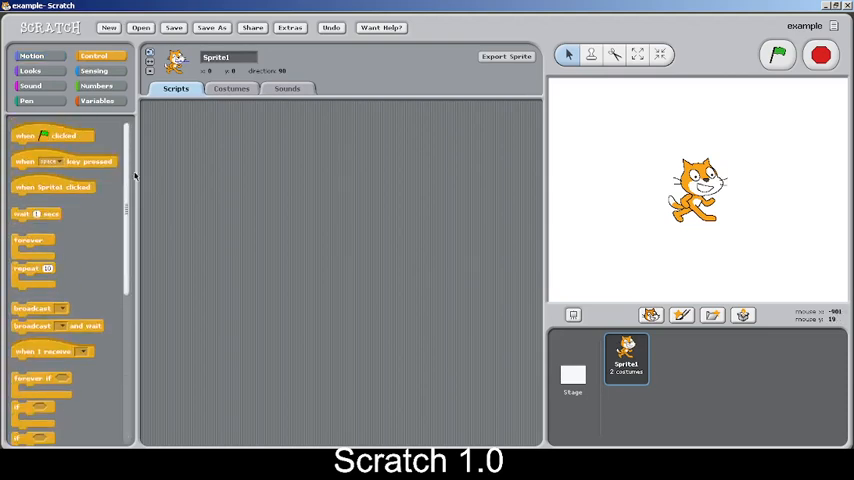
left_click_drag(30, 240, 360, 88)
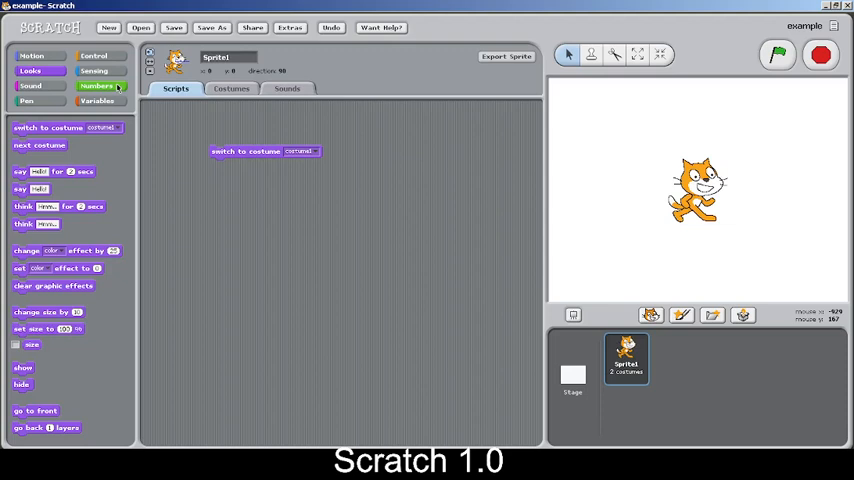
left_click(101, 87)
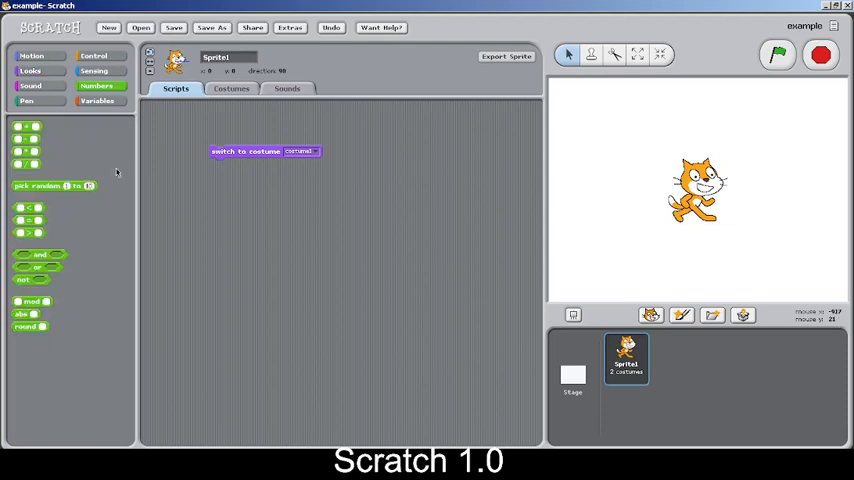
left_click(31, 72)
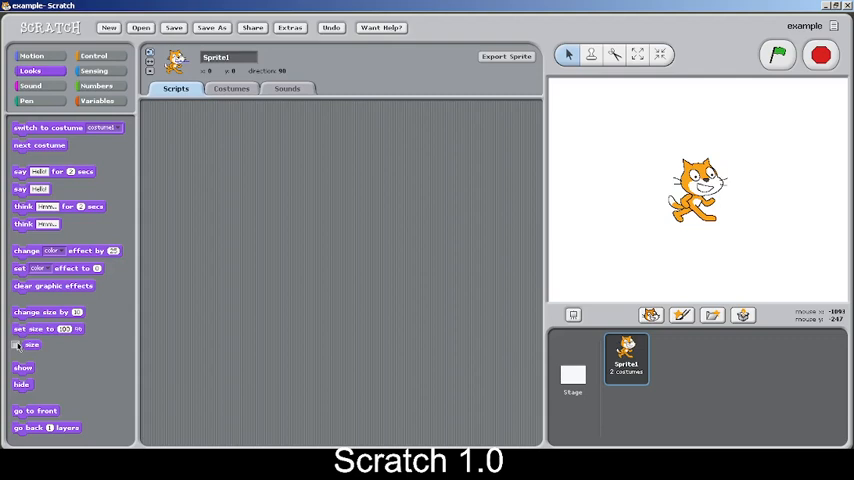
left_click(16, 345)
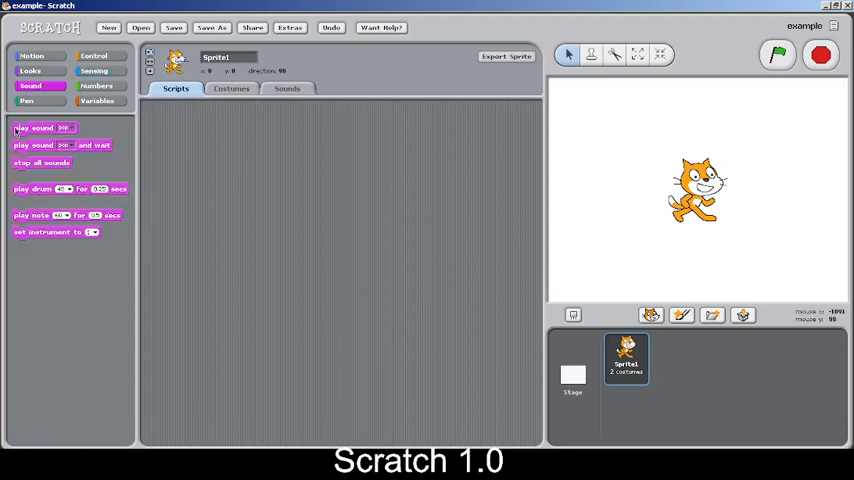
Step through the Numbers and Pen palettes to the Variables category
left_click(97, 86)
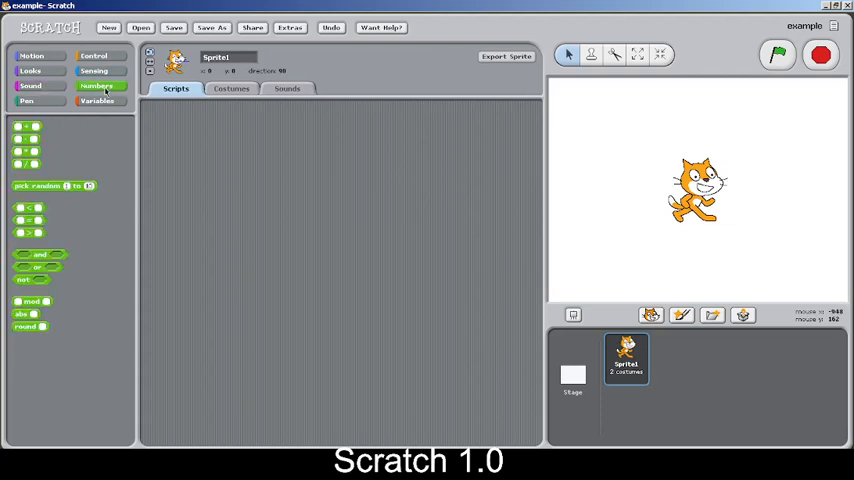
mouse_move(69, 305)
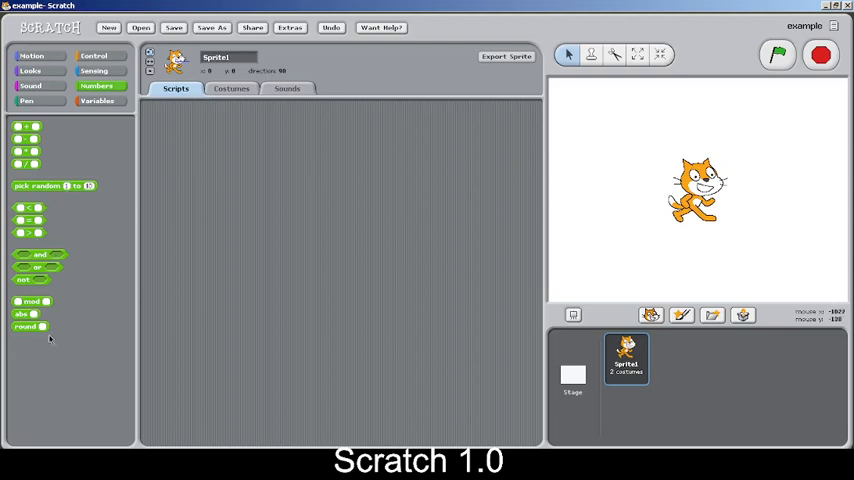
mouse_move(62, 150)
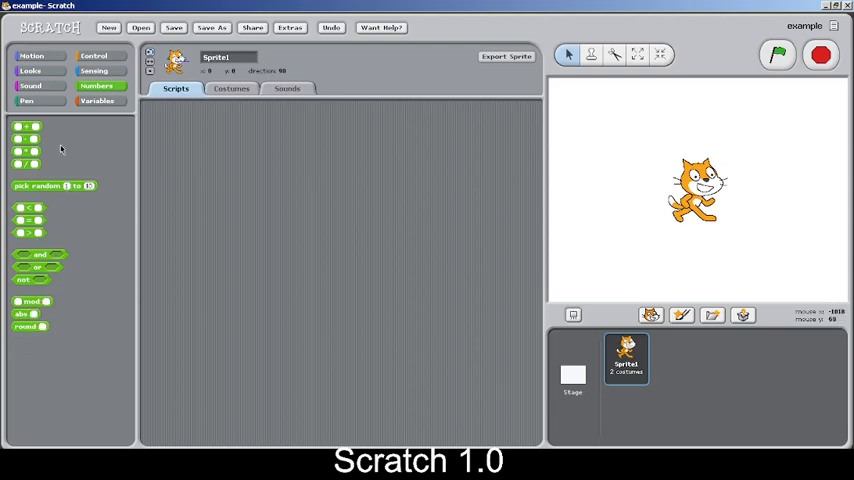
left_click(33, 102)
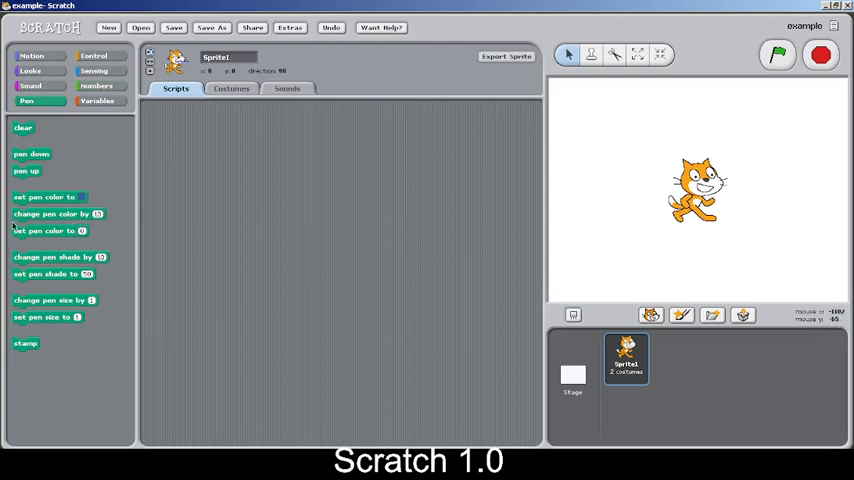
left_click(96, 101)
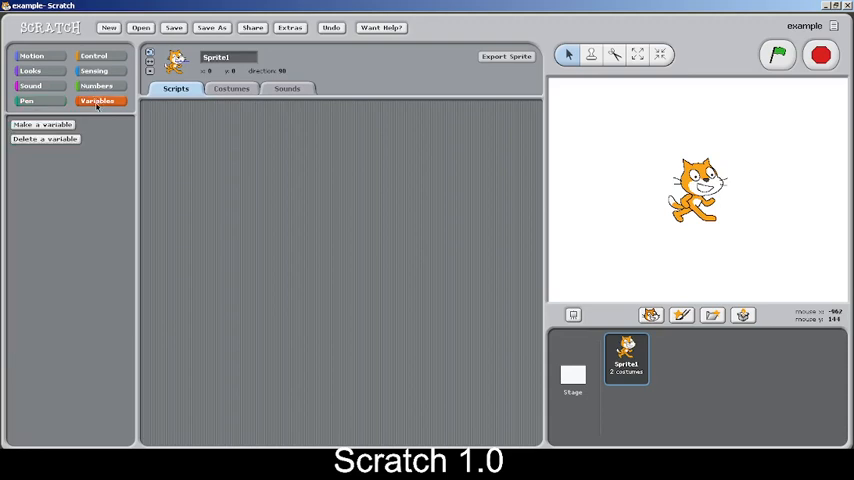
Start a new variable and enter the name 'globalVar'
left_click(40, 124)
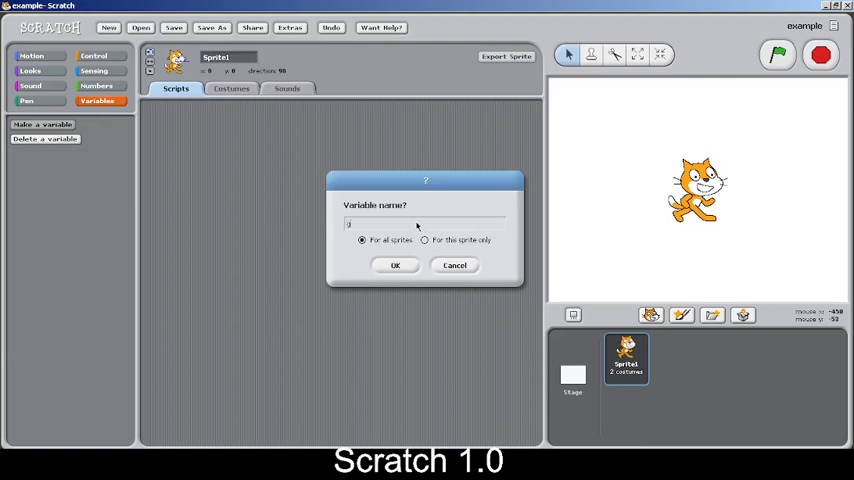
type("globalVar")
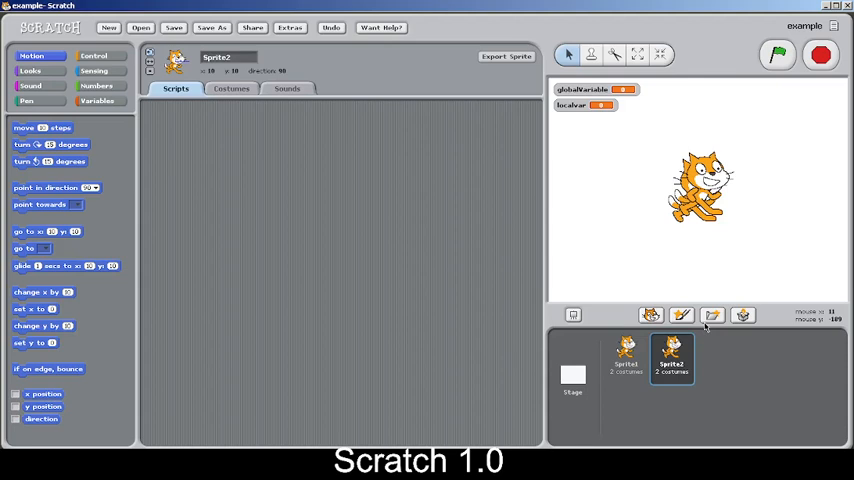
Delete Sprite2 via its right-click menu and reselect Sprite1
right_click(669, 360)
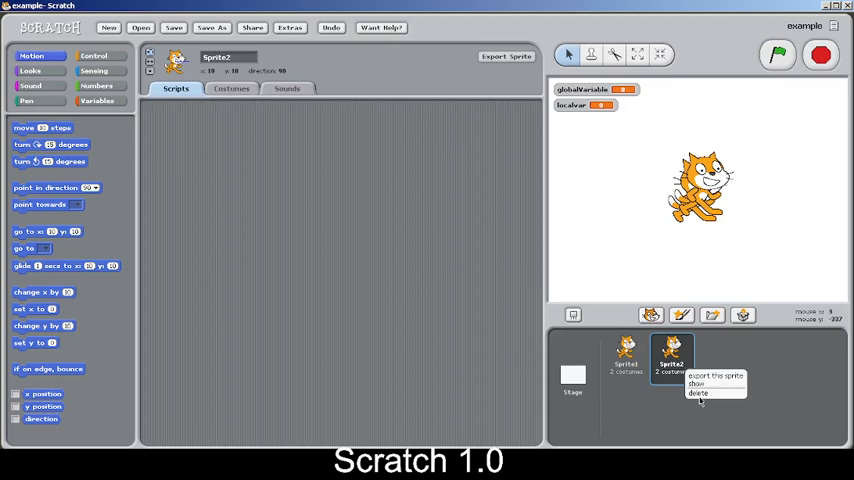
left_click(706, 401)
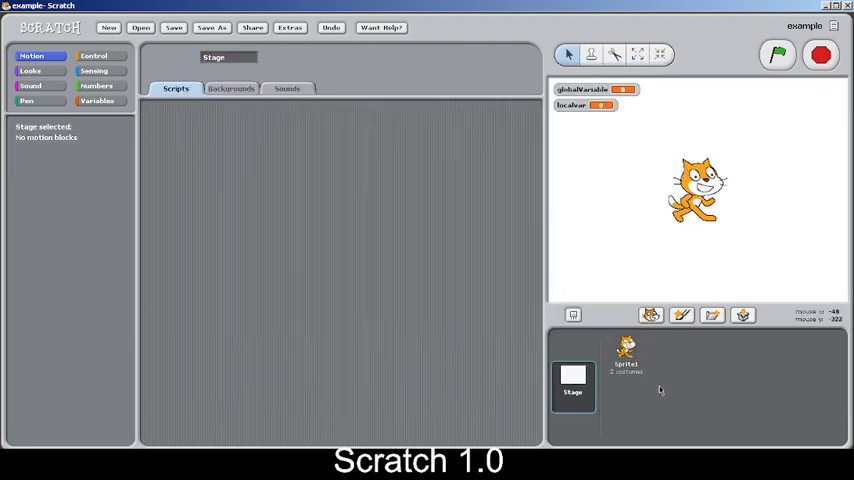
left_click(625, 360)
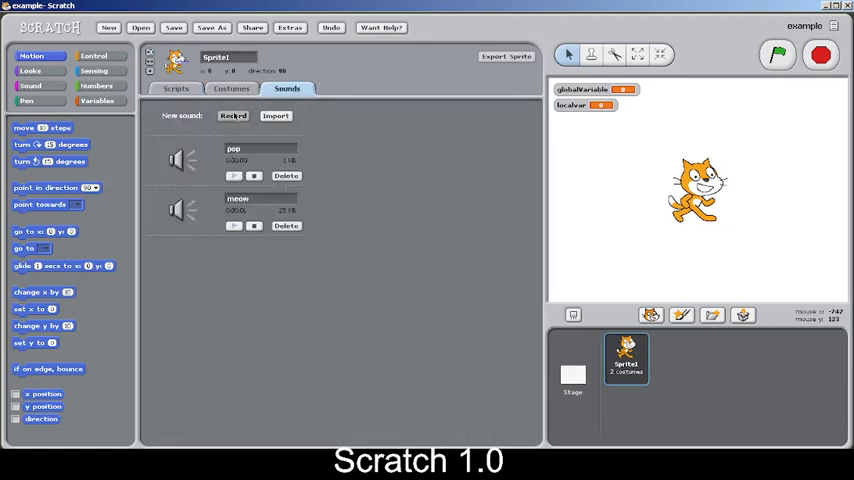
mouse_move(247, 124)
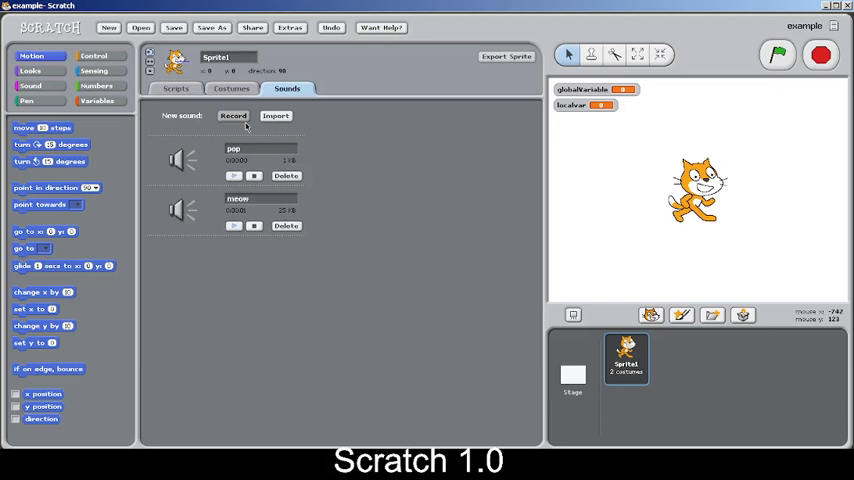
Return to Sprite1's Scripts tab after reviewing its pop and meow sounds
left_click(182, 91)
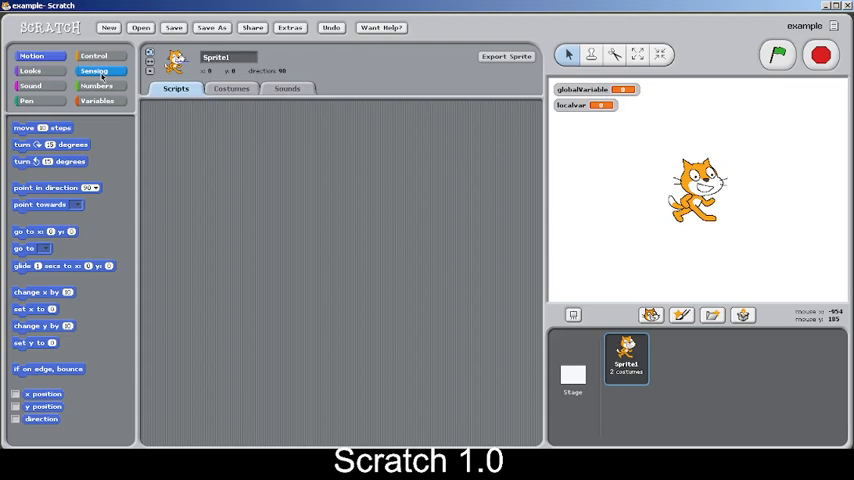
Browse the Sensing blocks, then show the Sound blocks like play sound and play drum
left_click(28, 71)
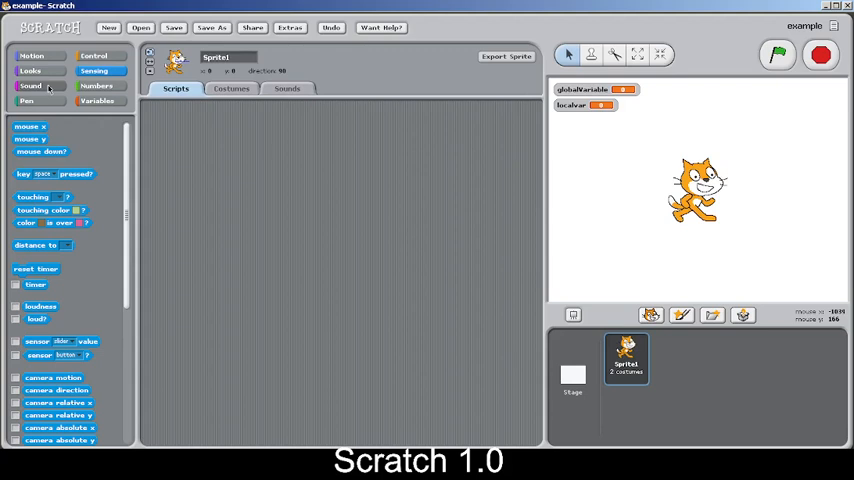
left_click(28, 87)
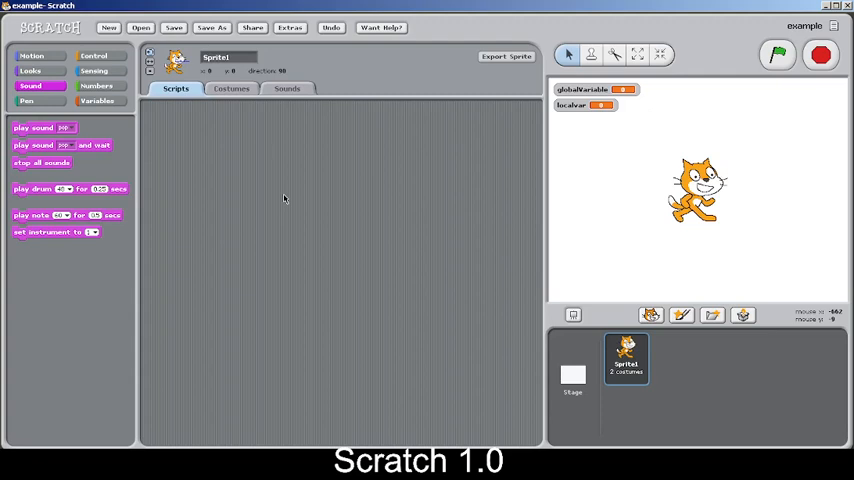
mouse_move(350, 185)
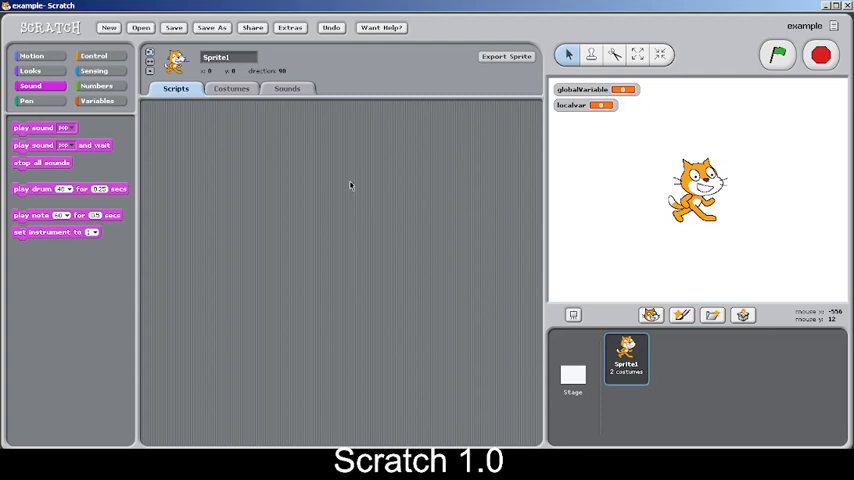
mouse_move(350, 187)
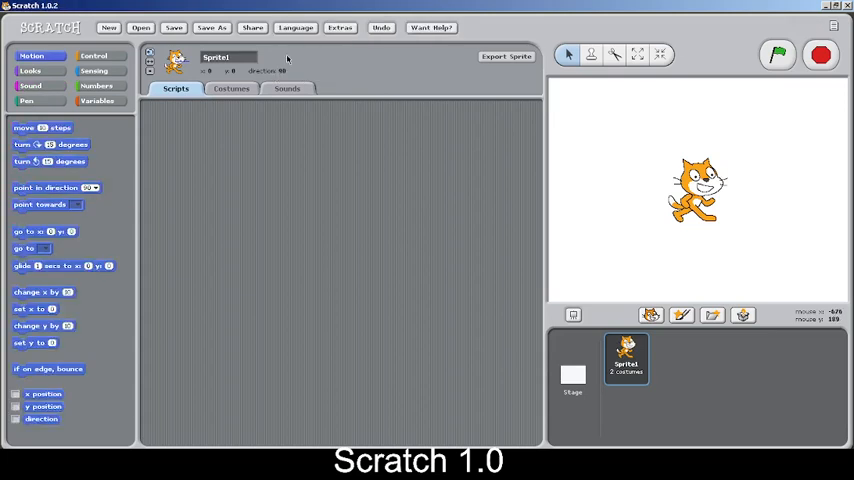
Show the Extras and Language menus listing English, Deutsch, Español and other languages
left_click(338, 27)
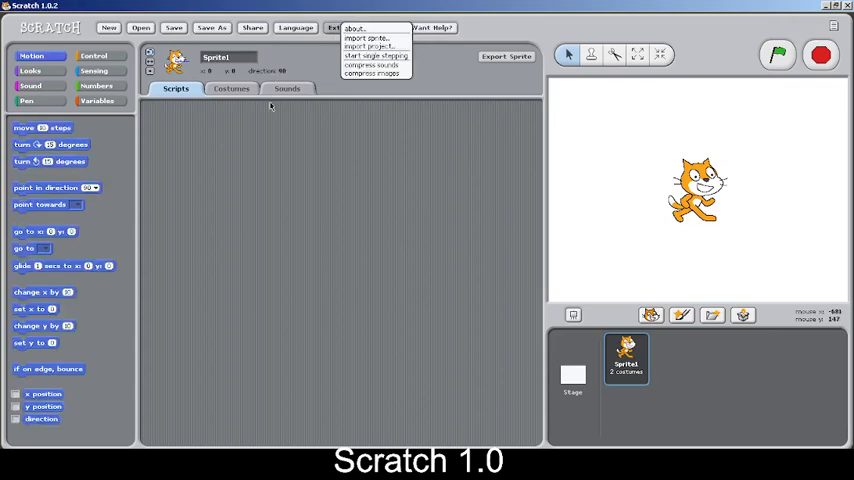
left_click(298, 28)
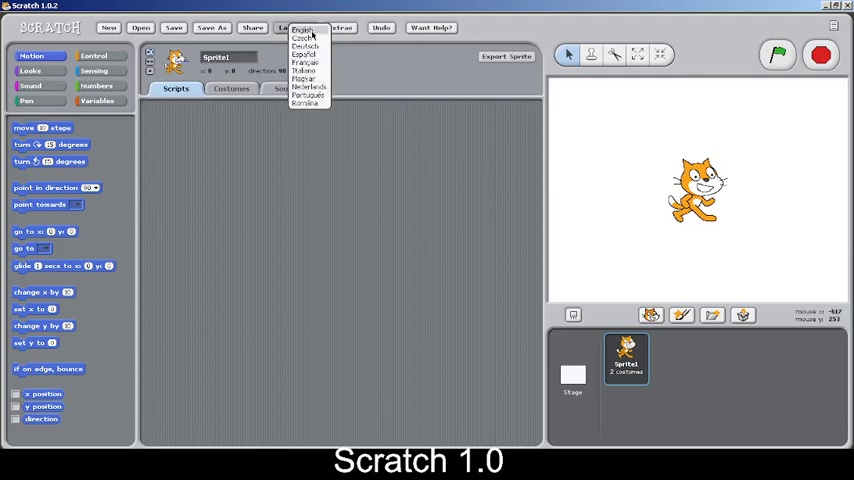
mouse_move(305, 70)
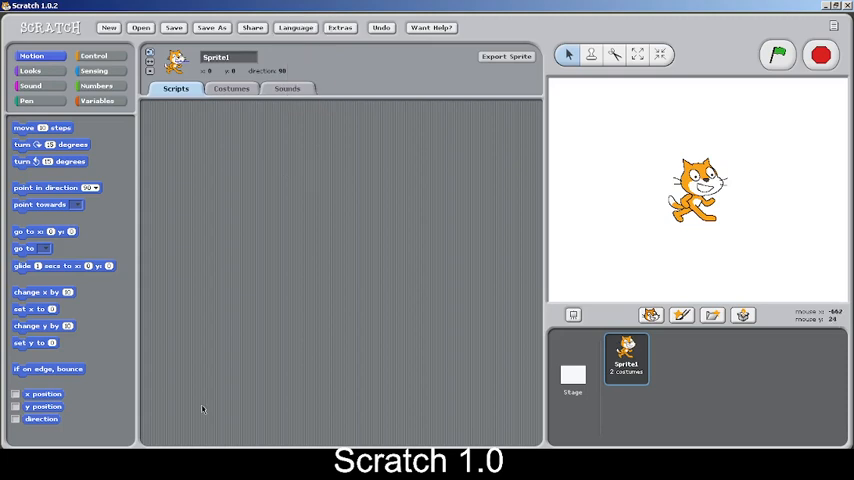
mouse_move(150, 425)
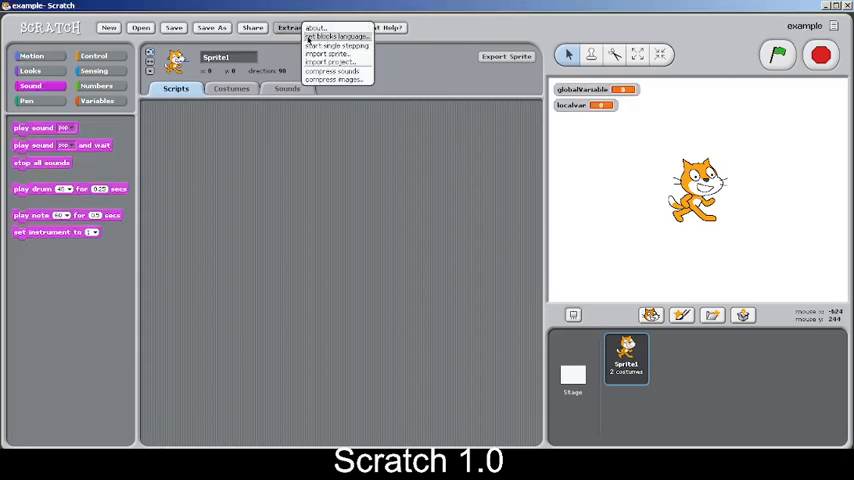
left_click(341, 35)
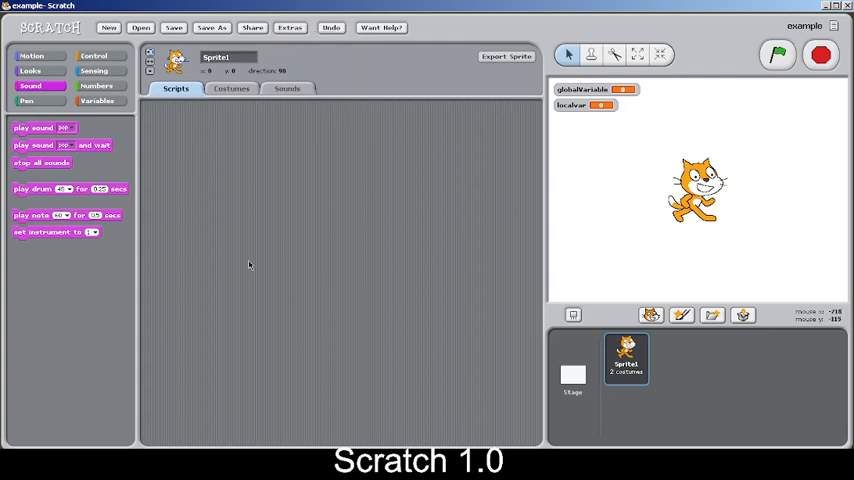
mouse_move(418, 292)
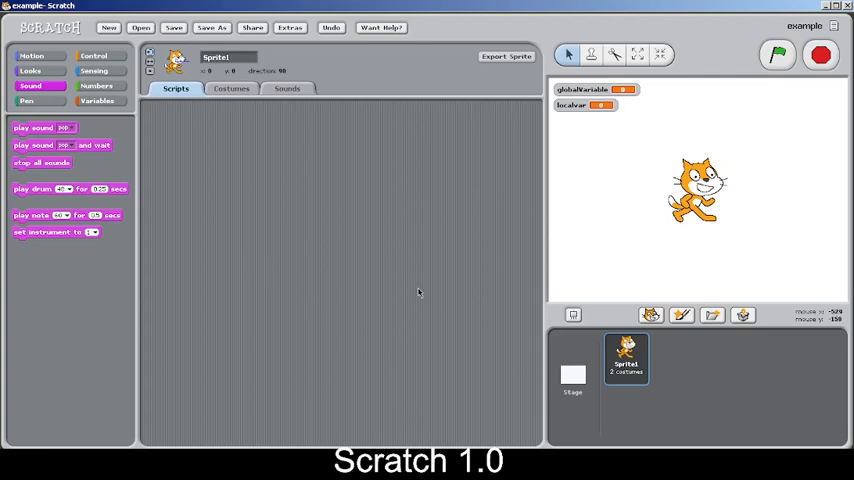